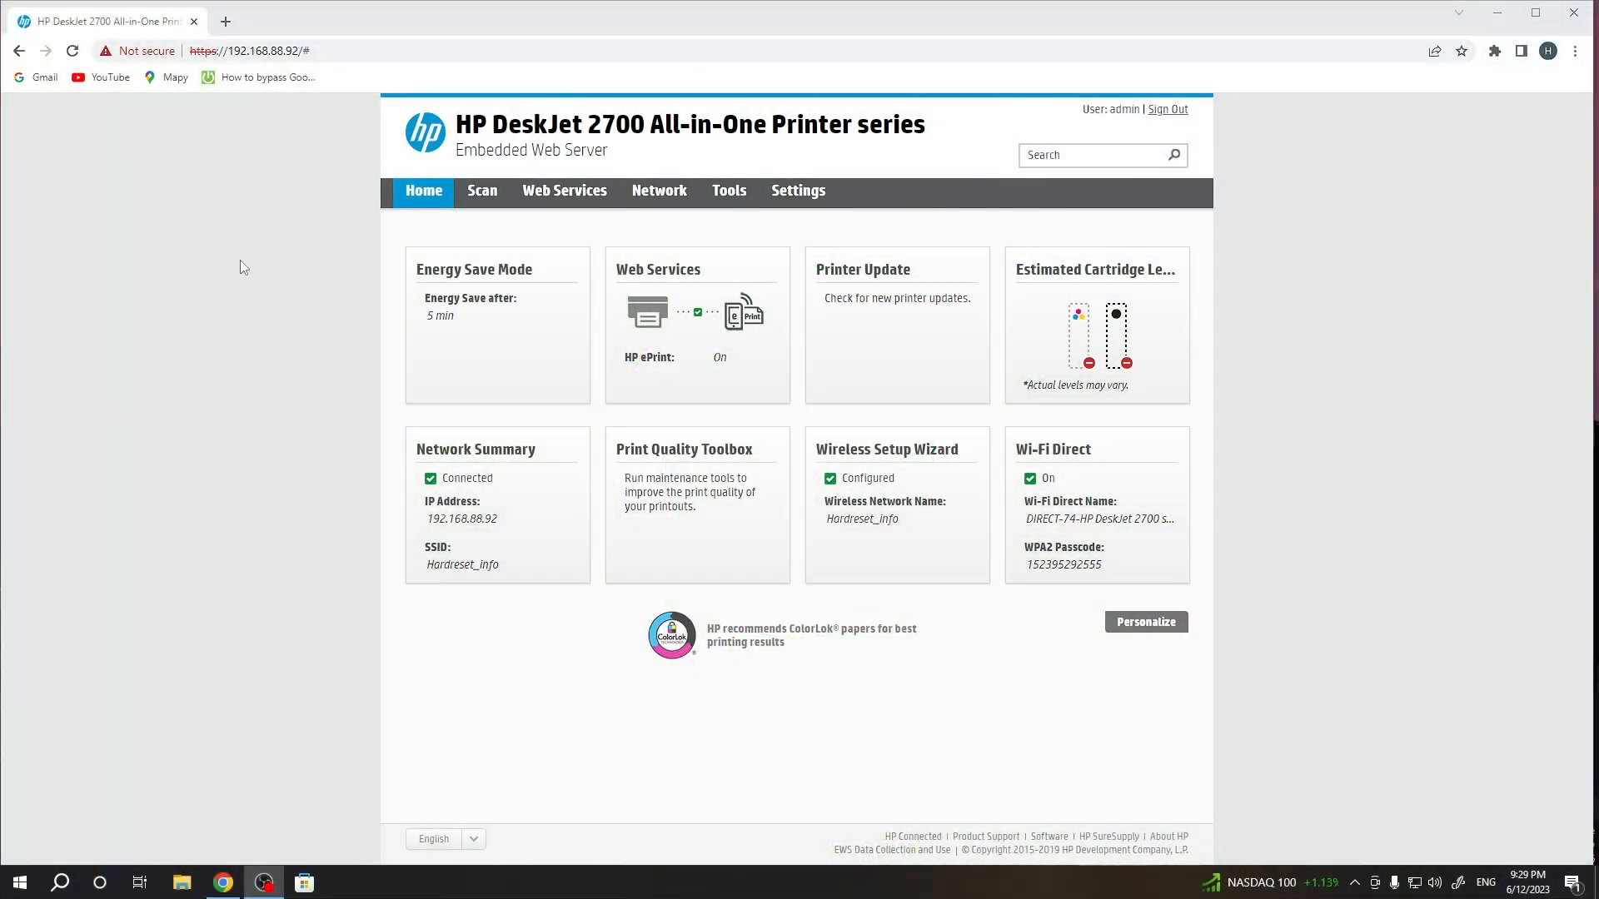
pyautogui.moveTo(635, 176)
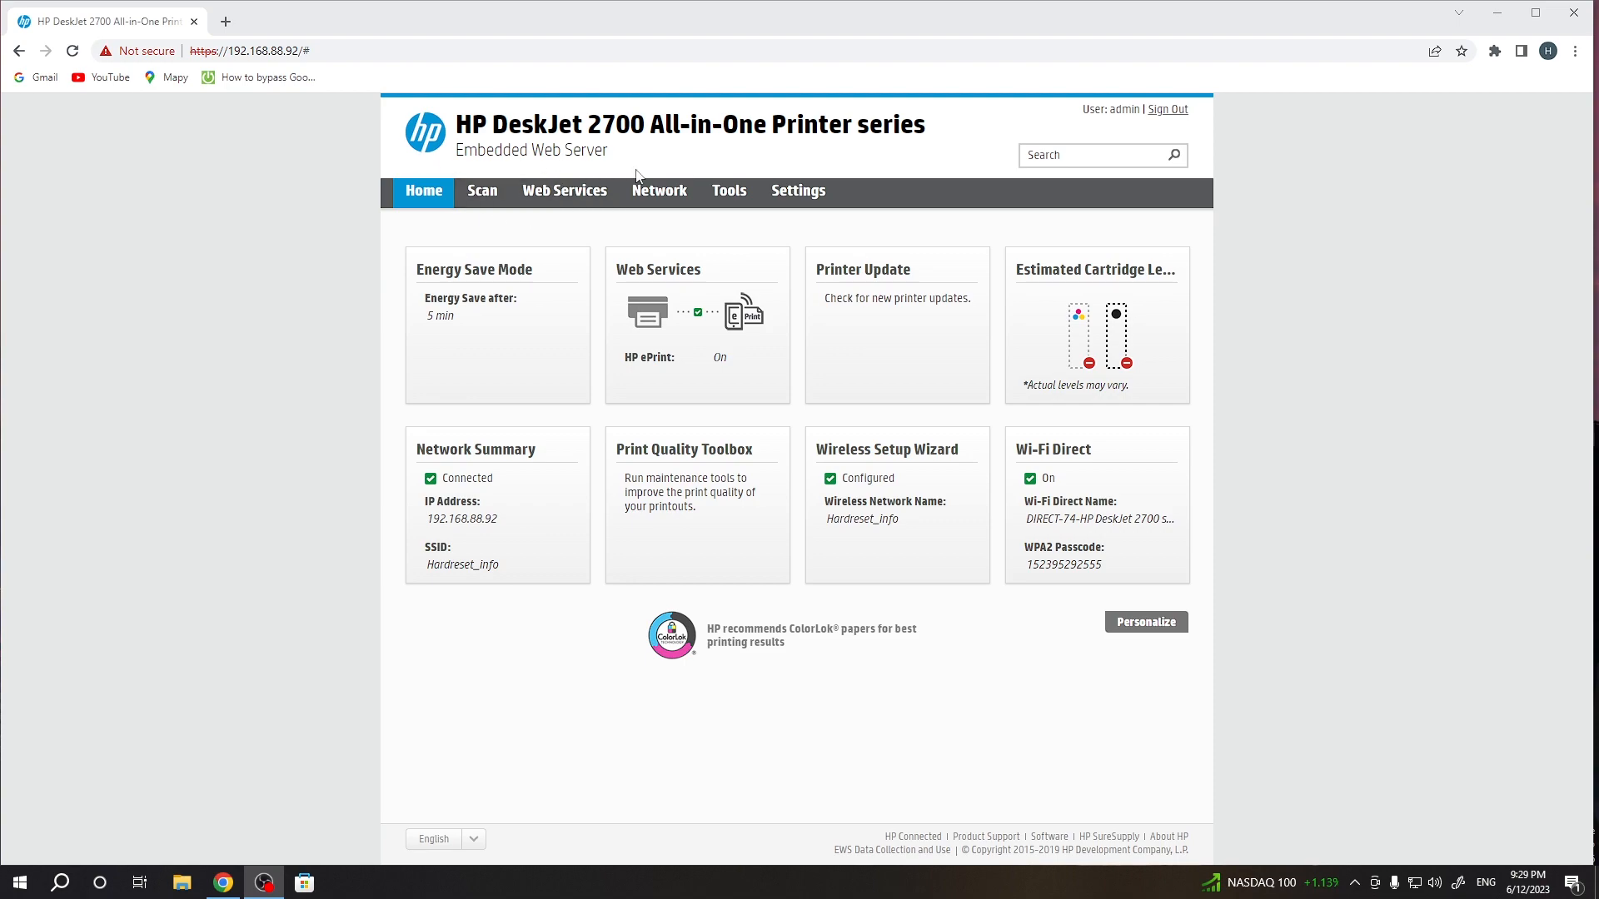
# Go to Tools and load the Print Quality Toolbox under Utilities
pyautogui.click(728, 190)
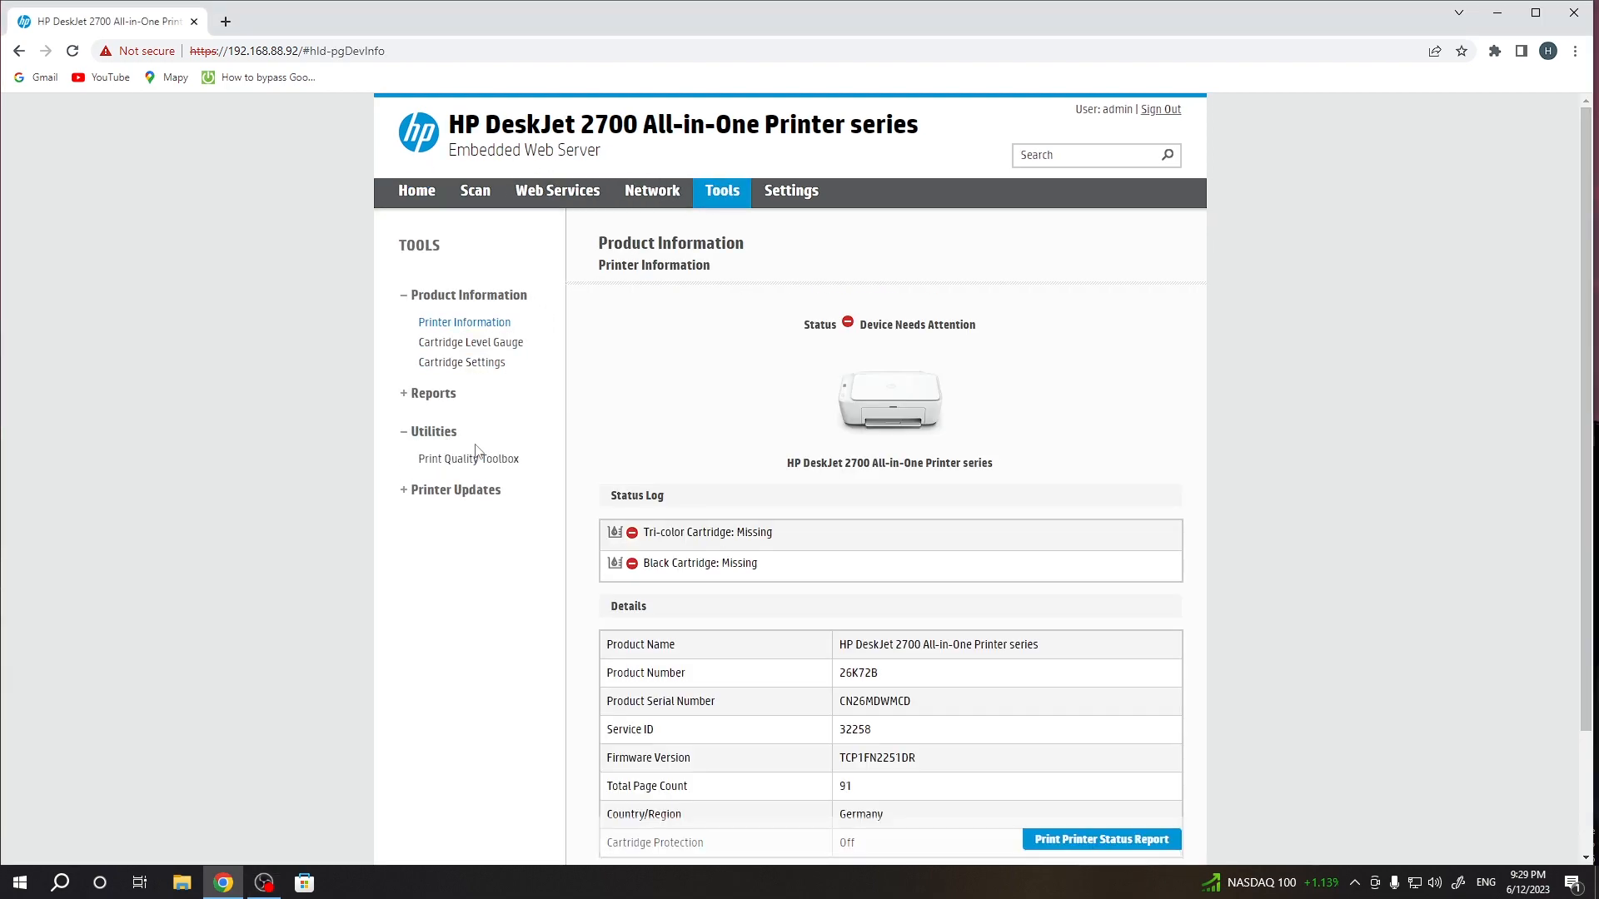
pyautogui.click(468, 457)
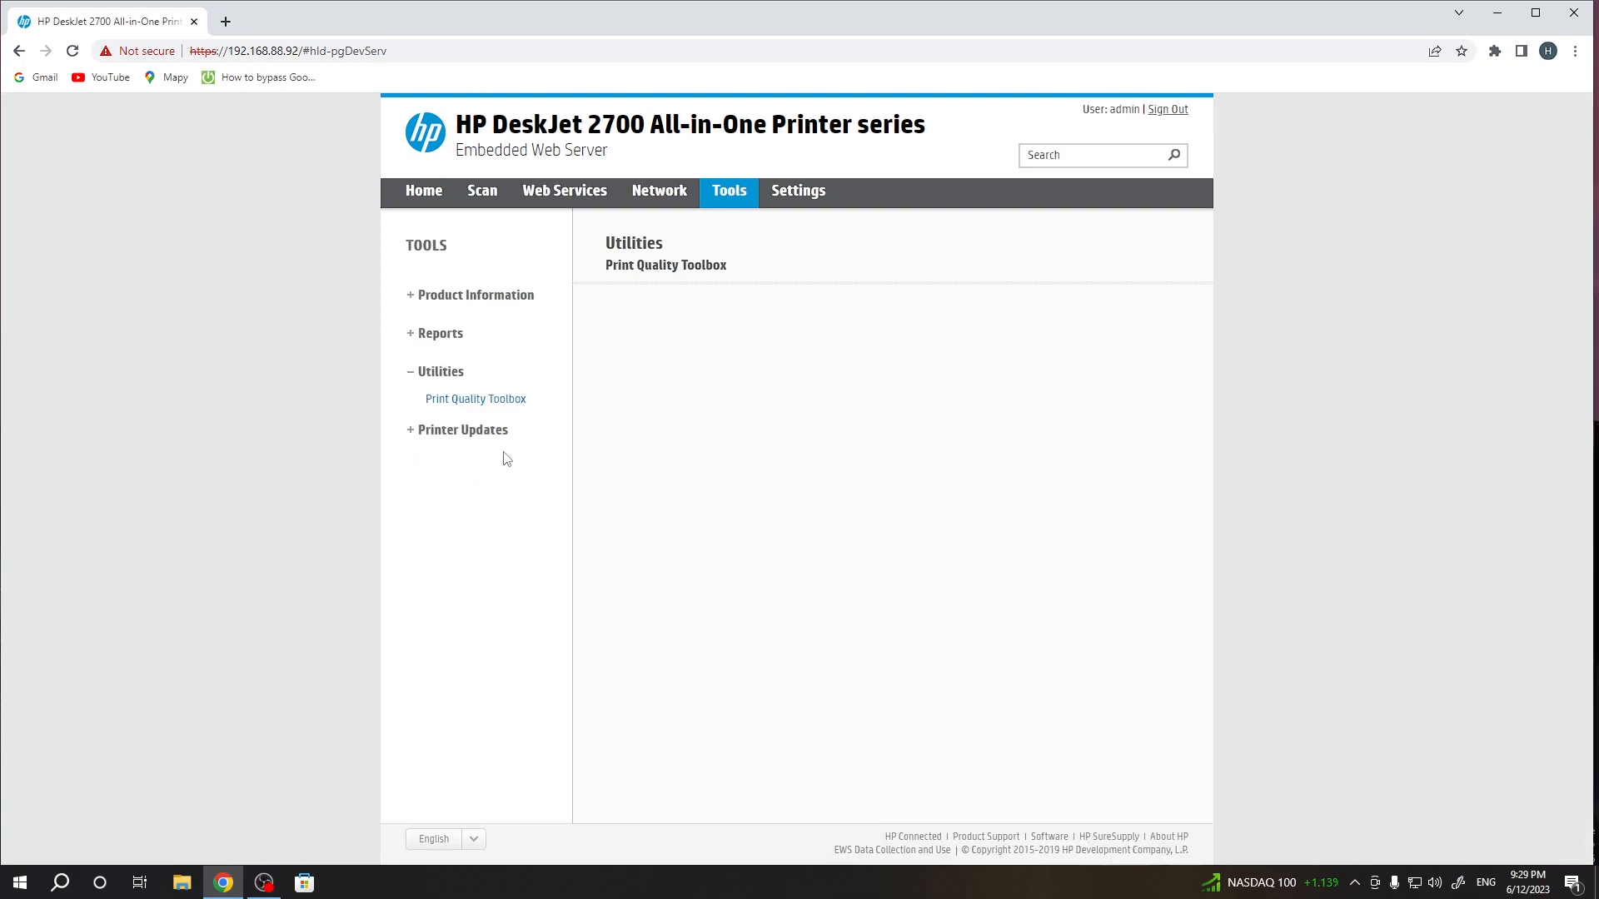
pyautogui.click(475, 399)
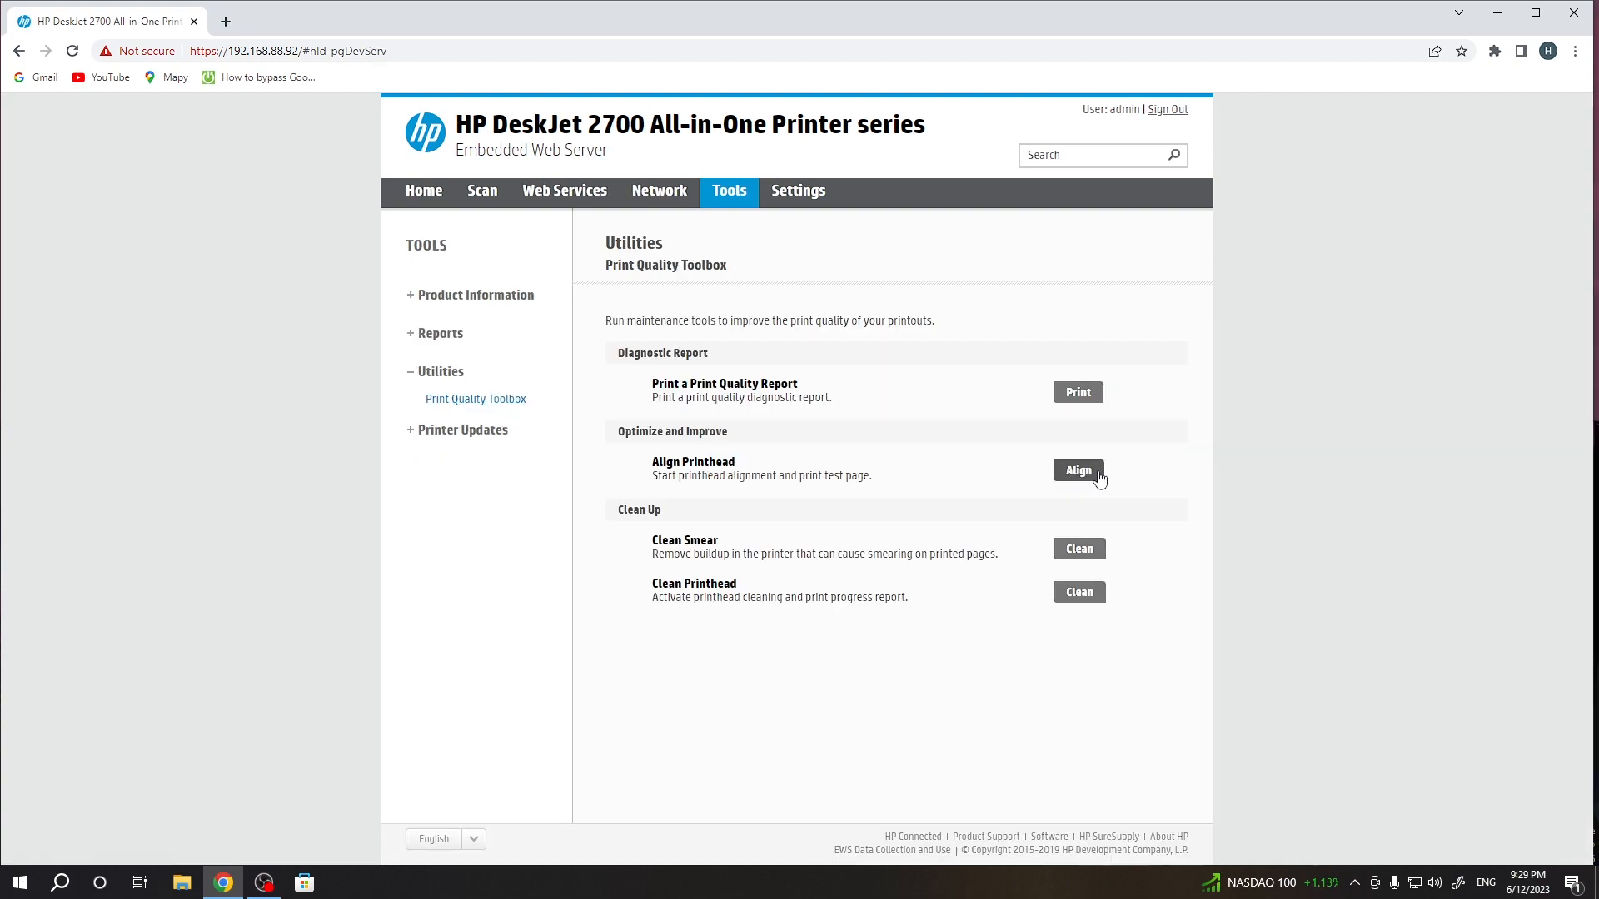
# Run Align Printhead, which returns a printer-busy message
pyautogui.click(1077, 470)
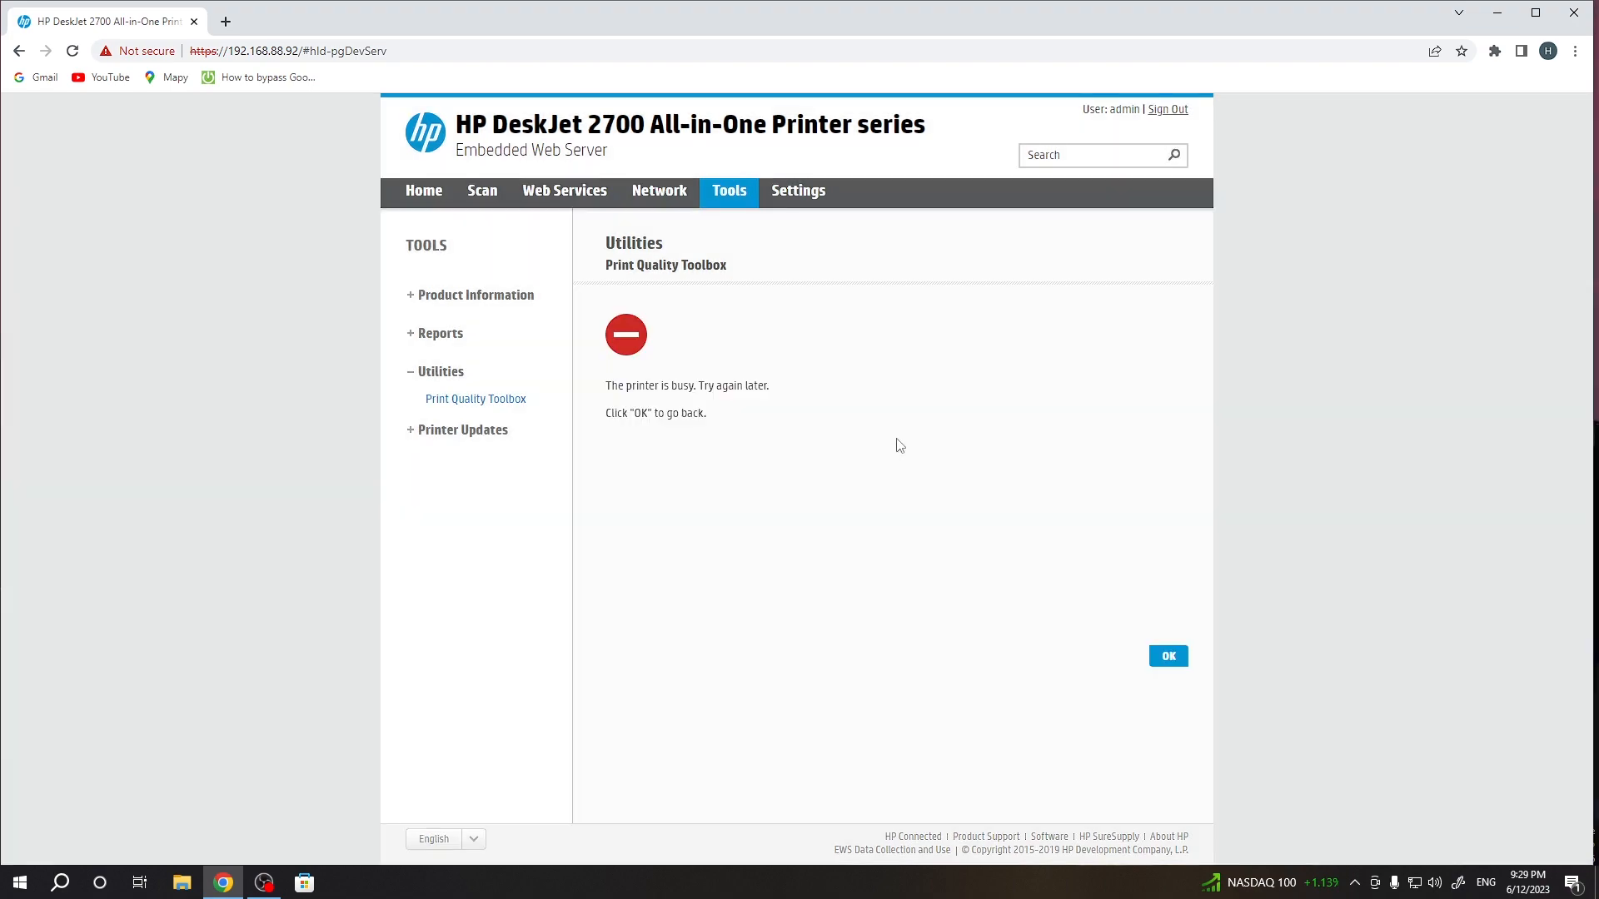
pyautogui.moveTo(869, 449)
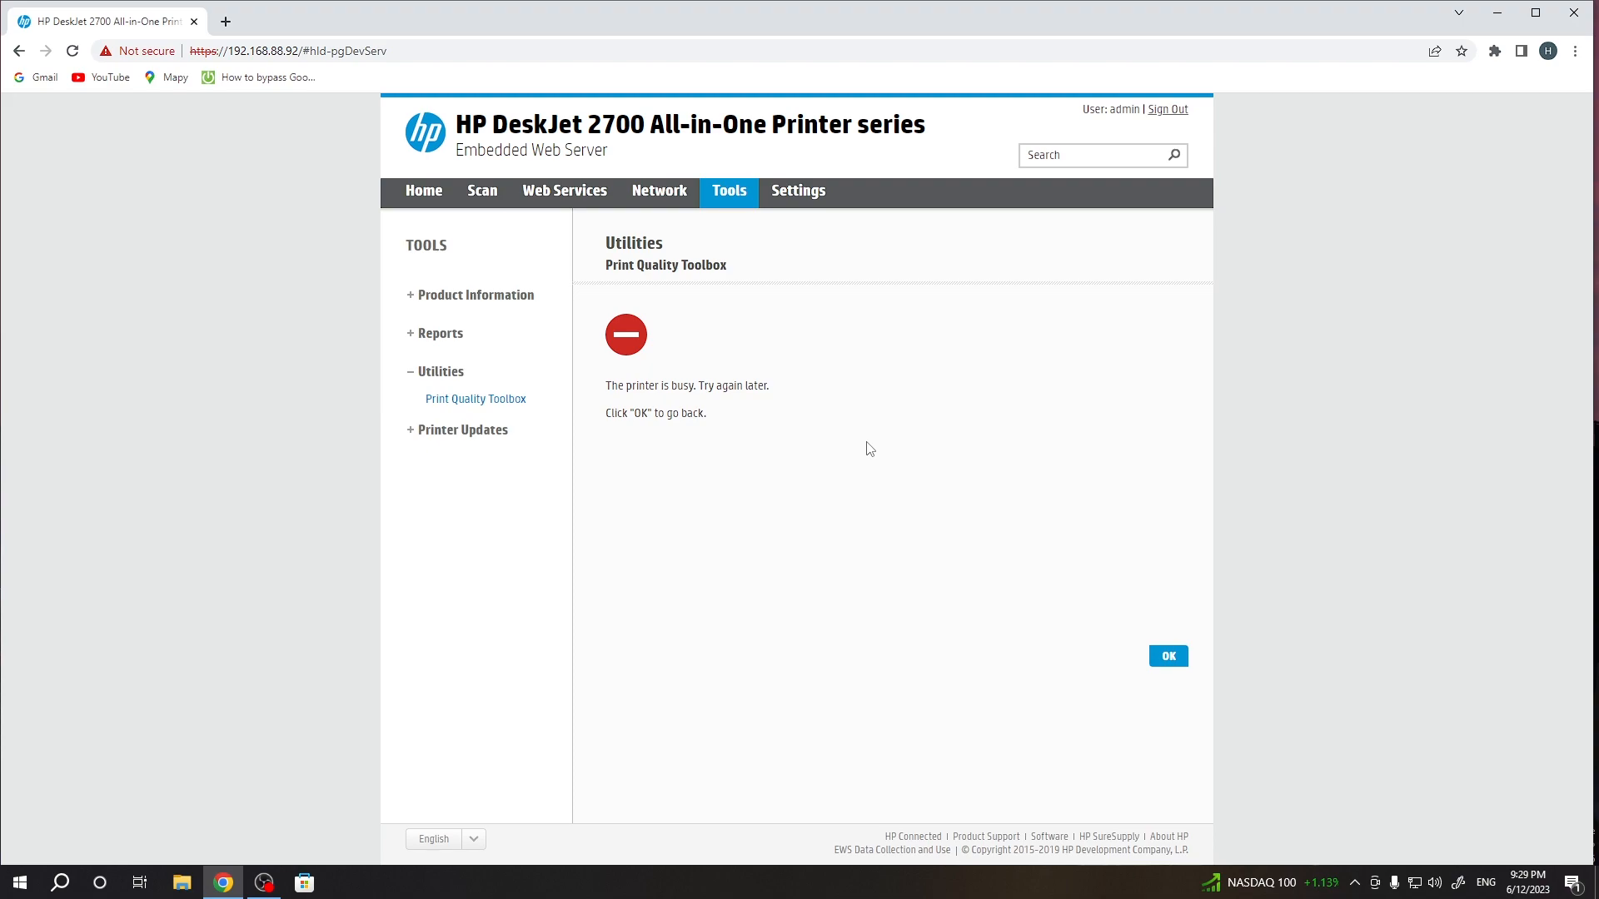
pyautogui.moveTo(1030, 447)
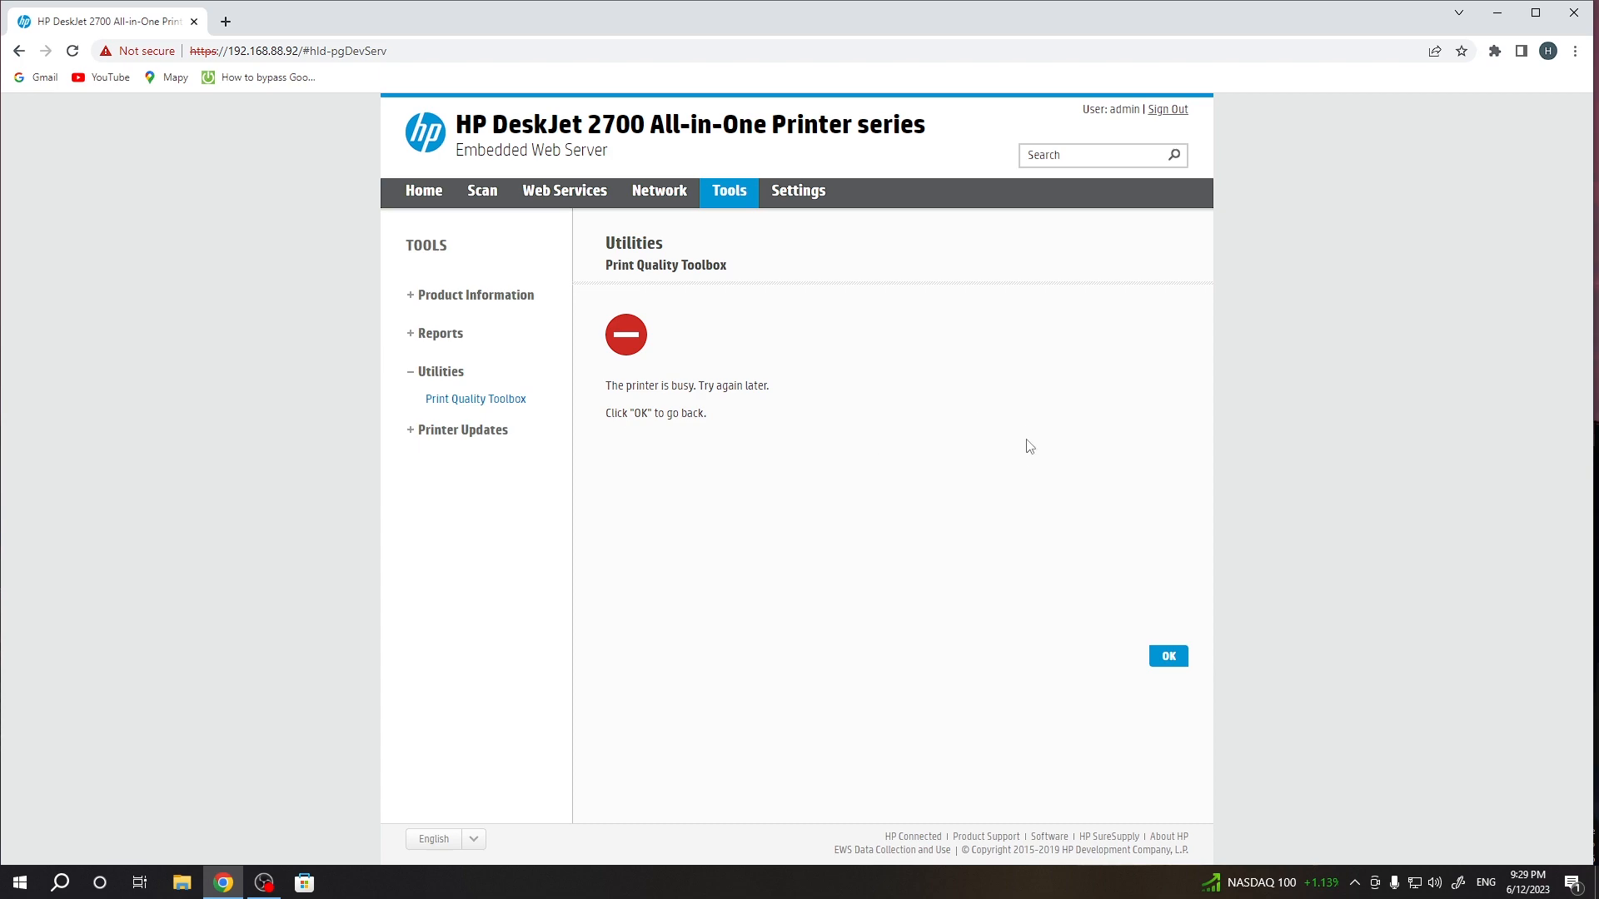
# Dismiss the printer-busy message with OK and expand Reports to show Usage Report
pyautogui.click(1168, 655)
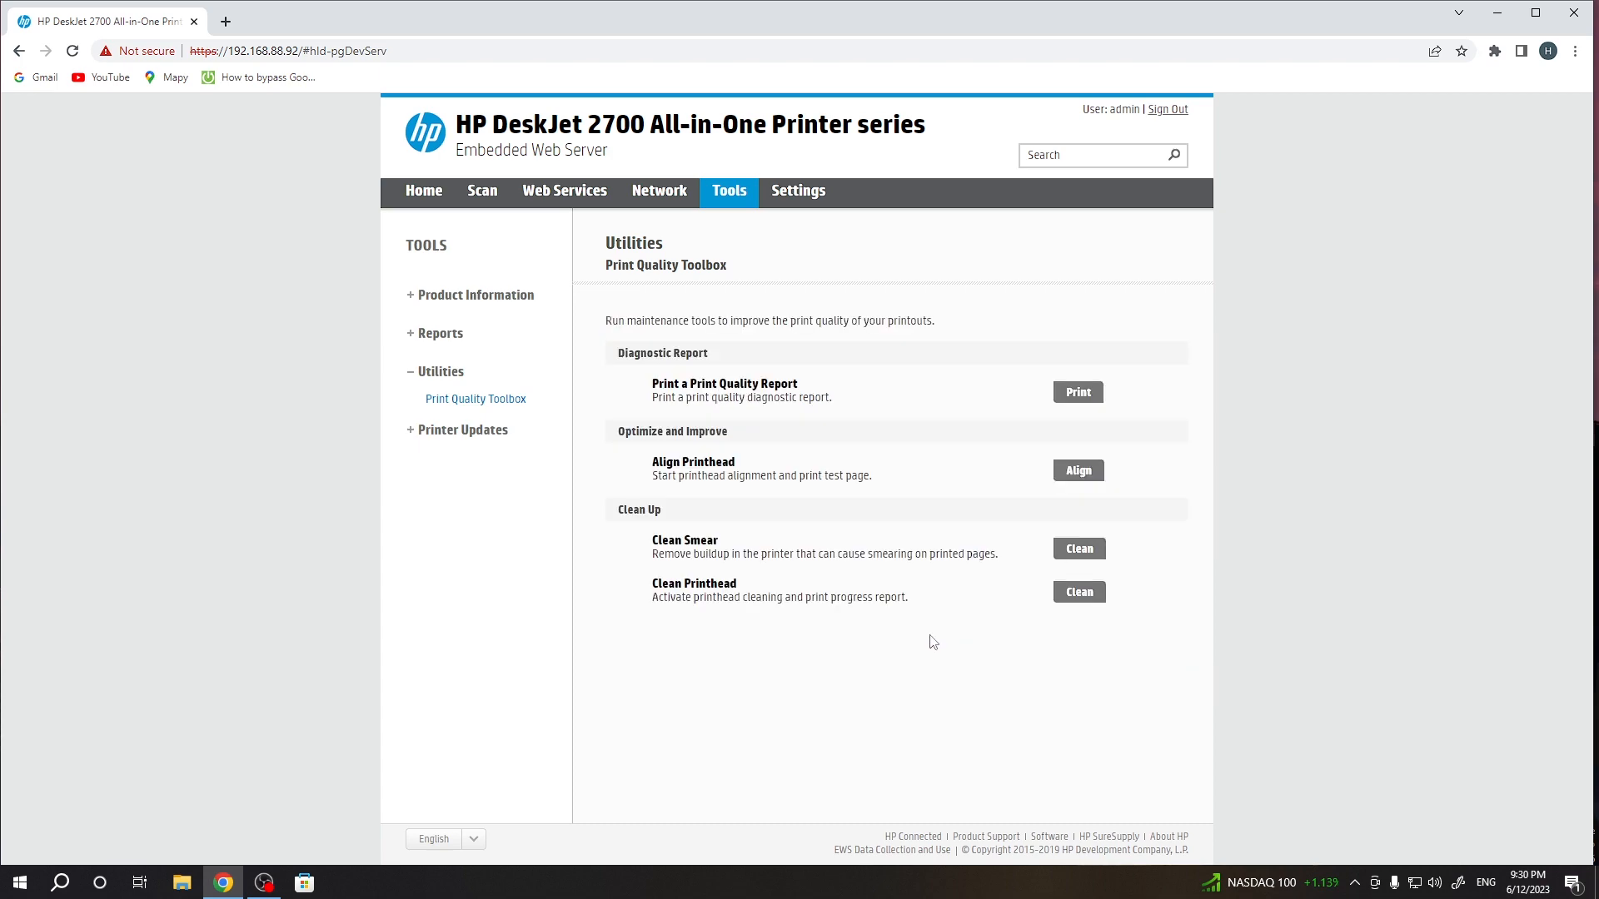
pyautogui.moveTo(851, 641)
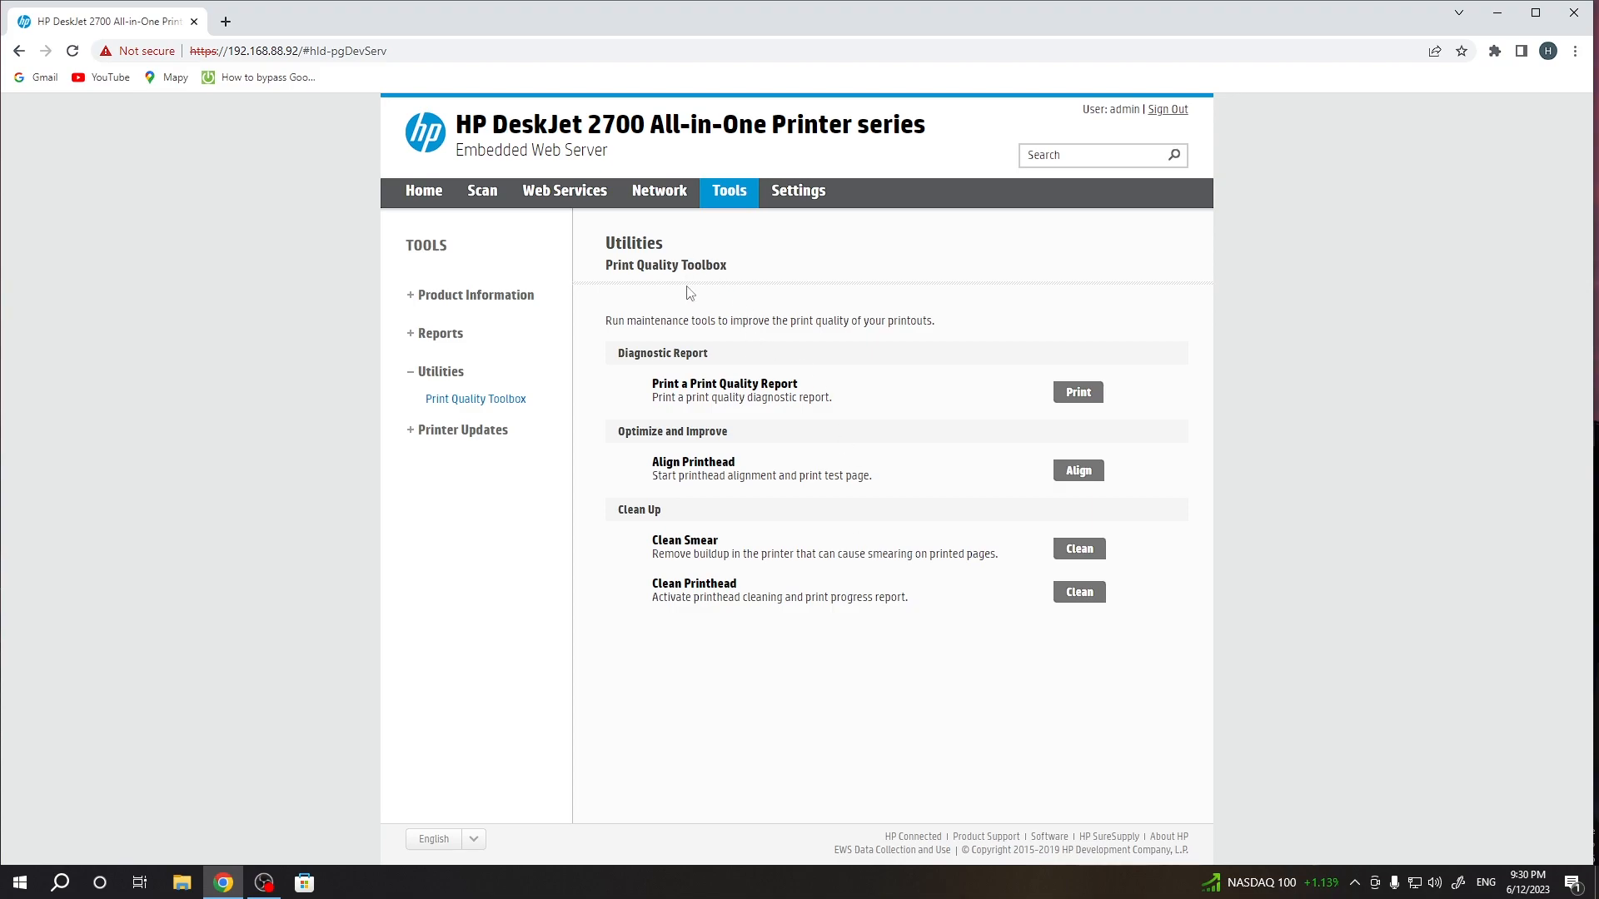
pyautogui.click(441, 332)
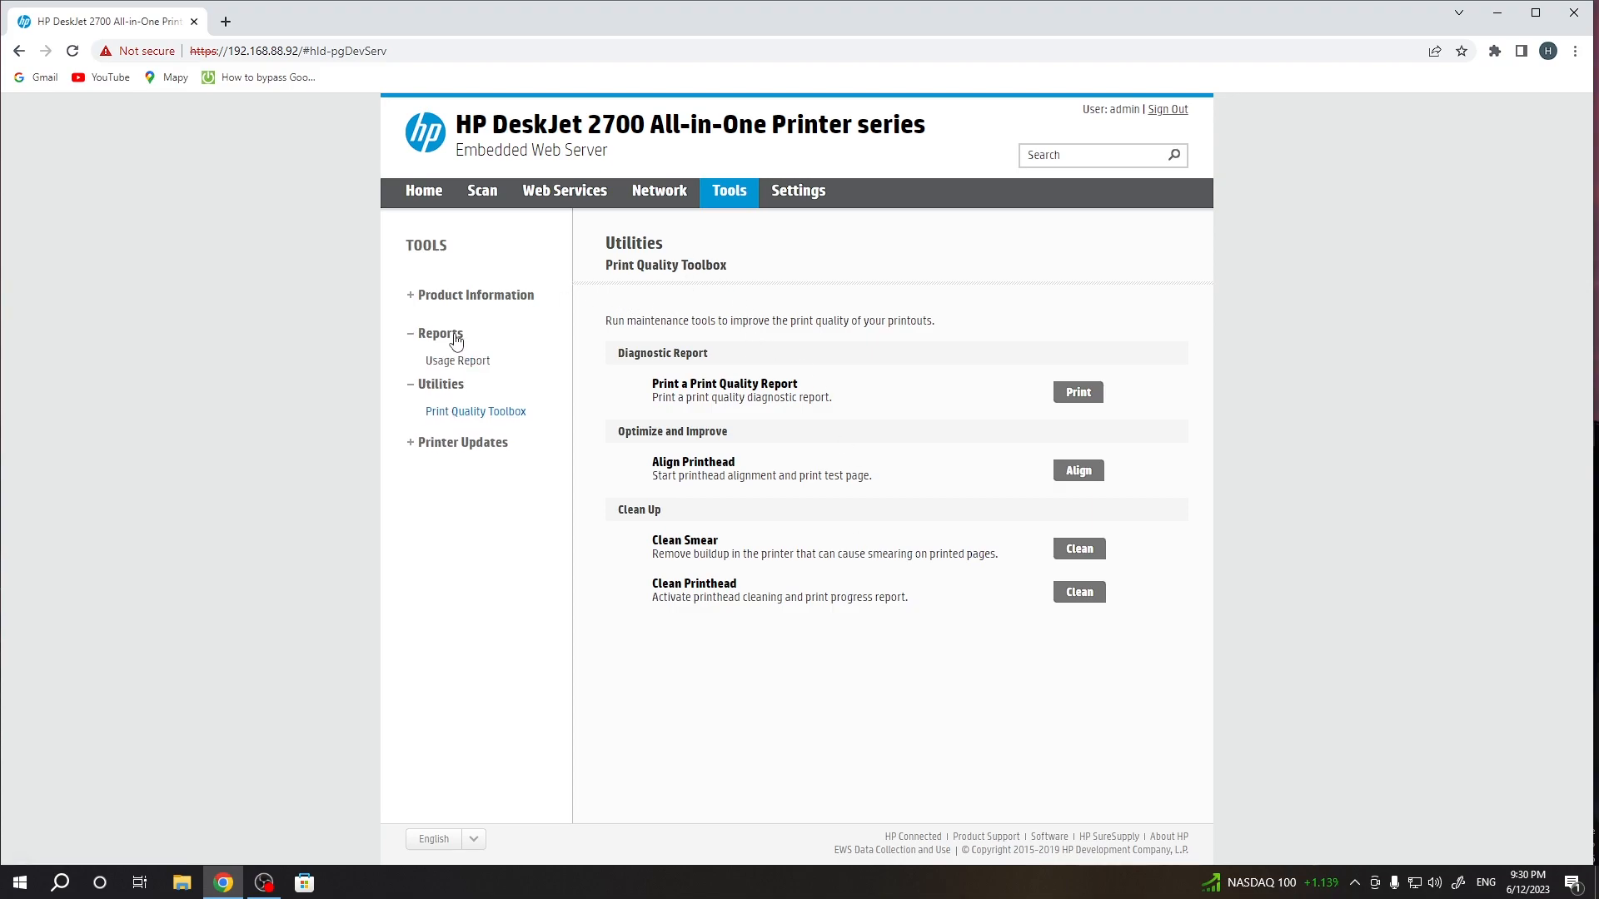